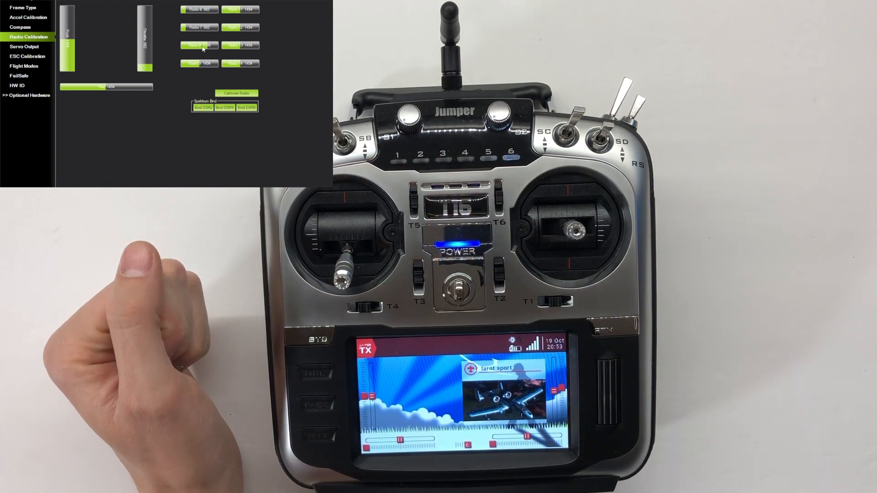
Set RC7 Opt to Landing Gear and RC8 Opt to Gripper in Extended Tuning
left_click(24, 66)
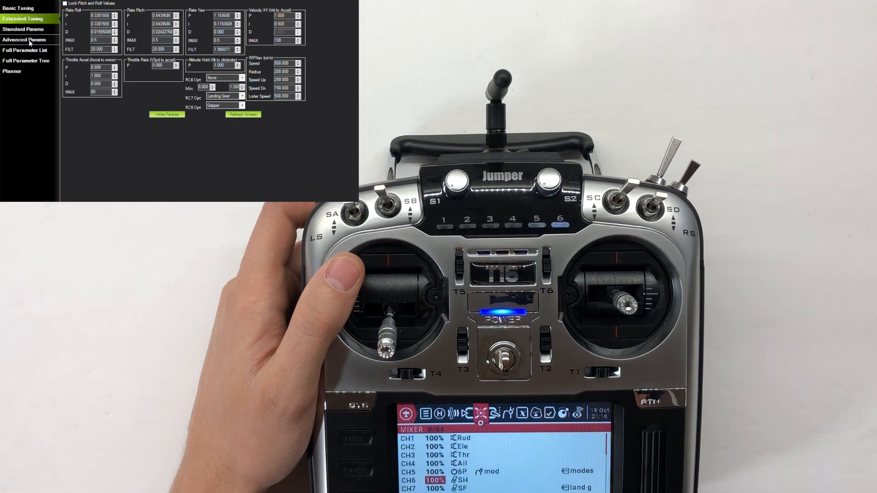
Expand the Optional Hardware submenu under Initial Setup
left_click(29, 40)
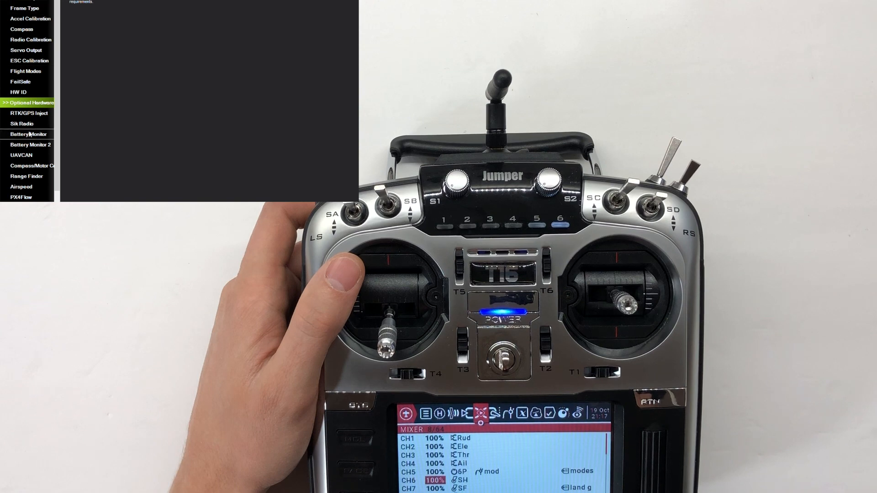